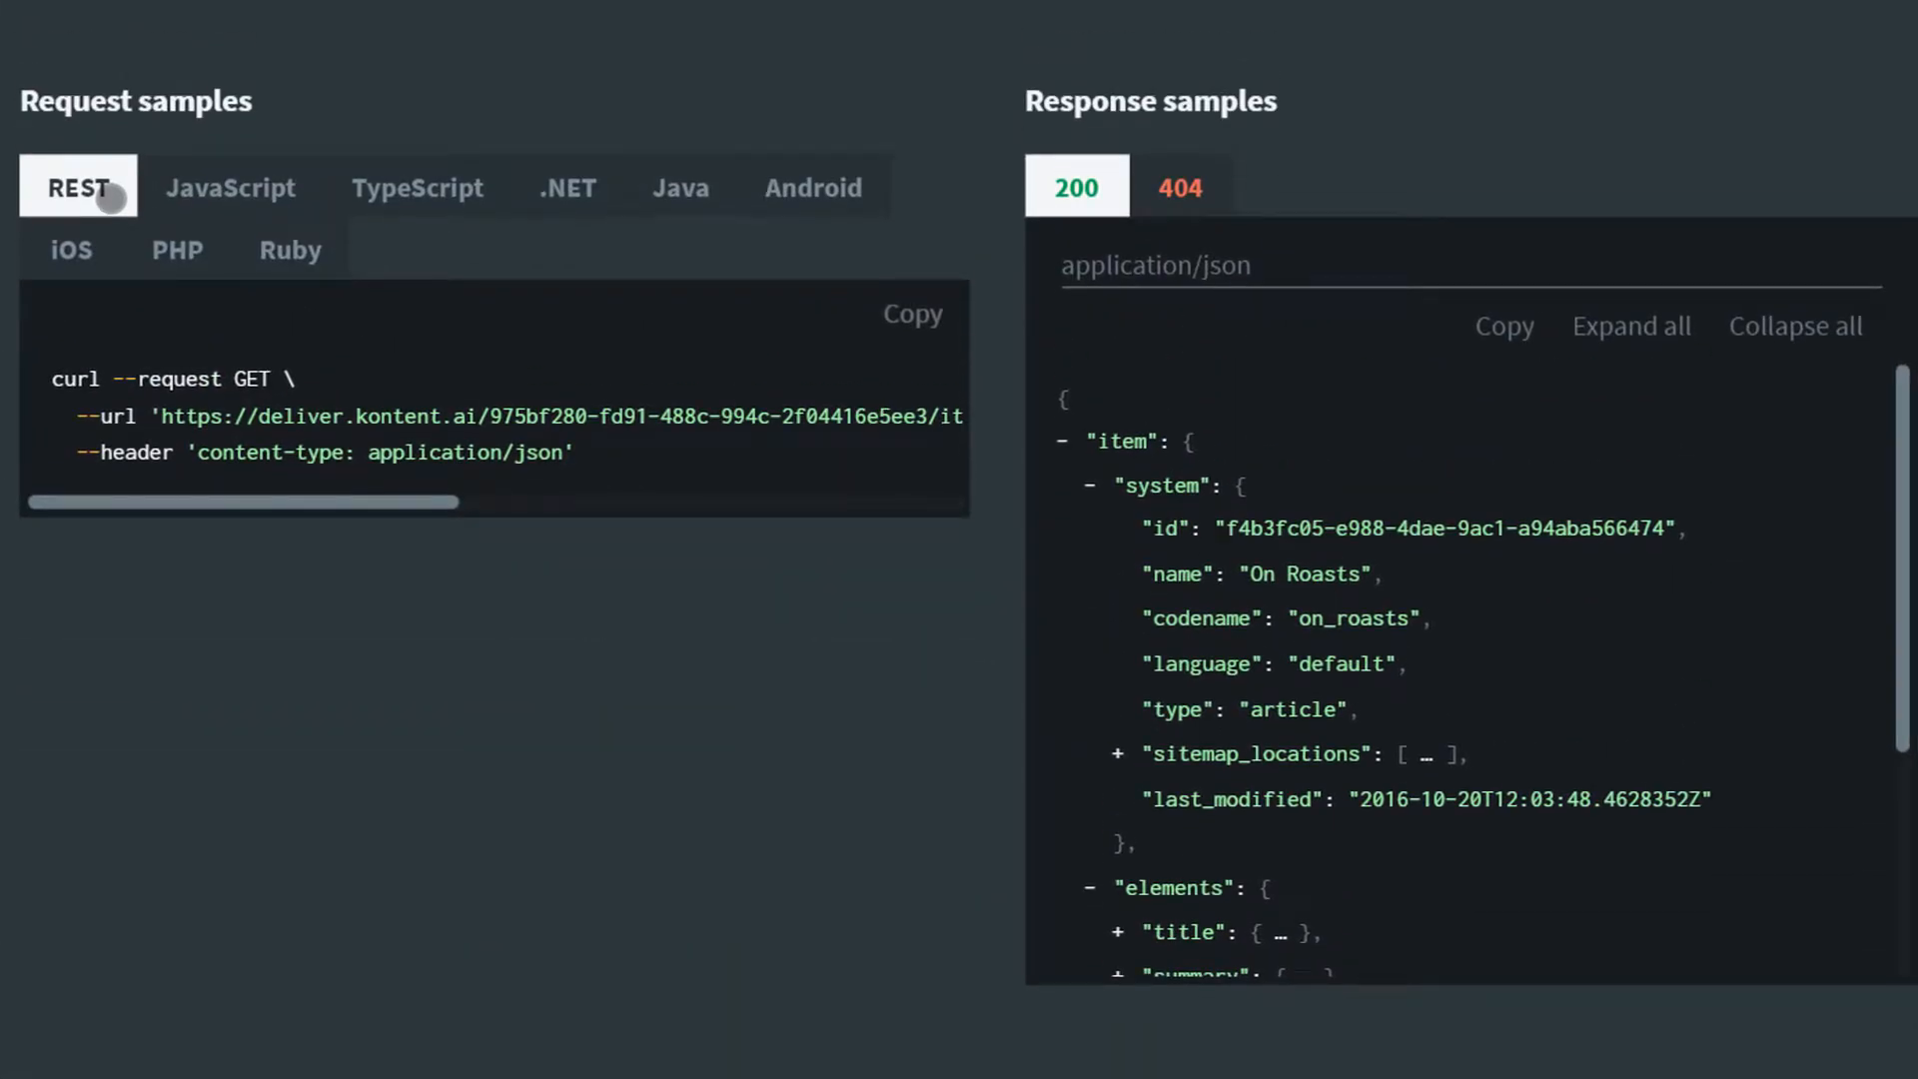
- View the On Roasts request sample in JavaScript, TypeScript, .NET and finally Java
{"action": "left_click", "coordinate": [230, 188]}
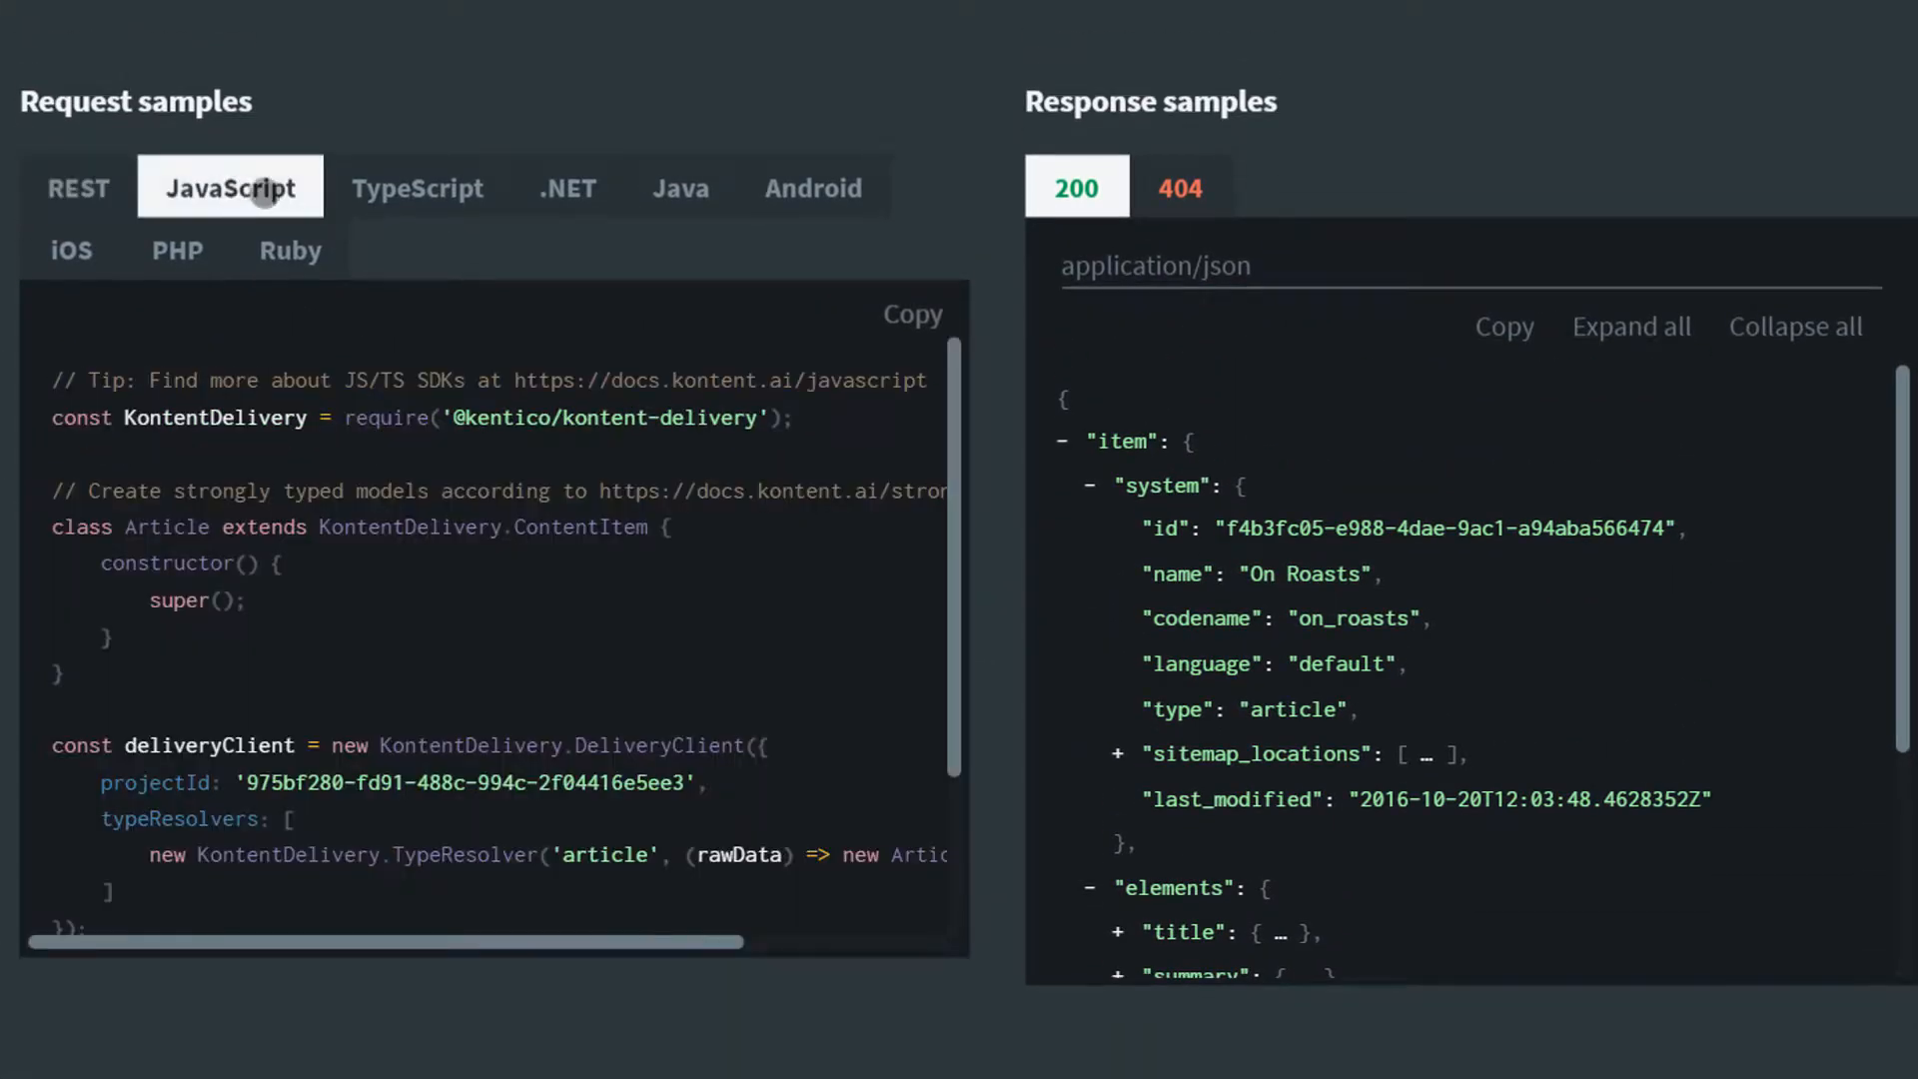
{"action": "left_click", "coordinate": [415, 187]}
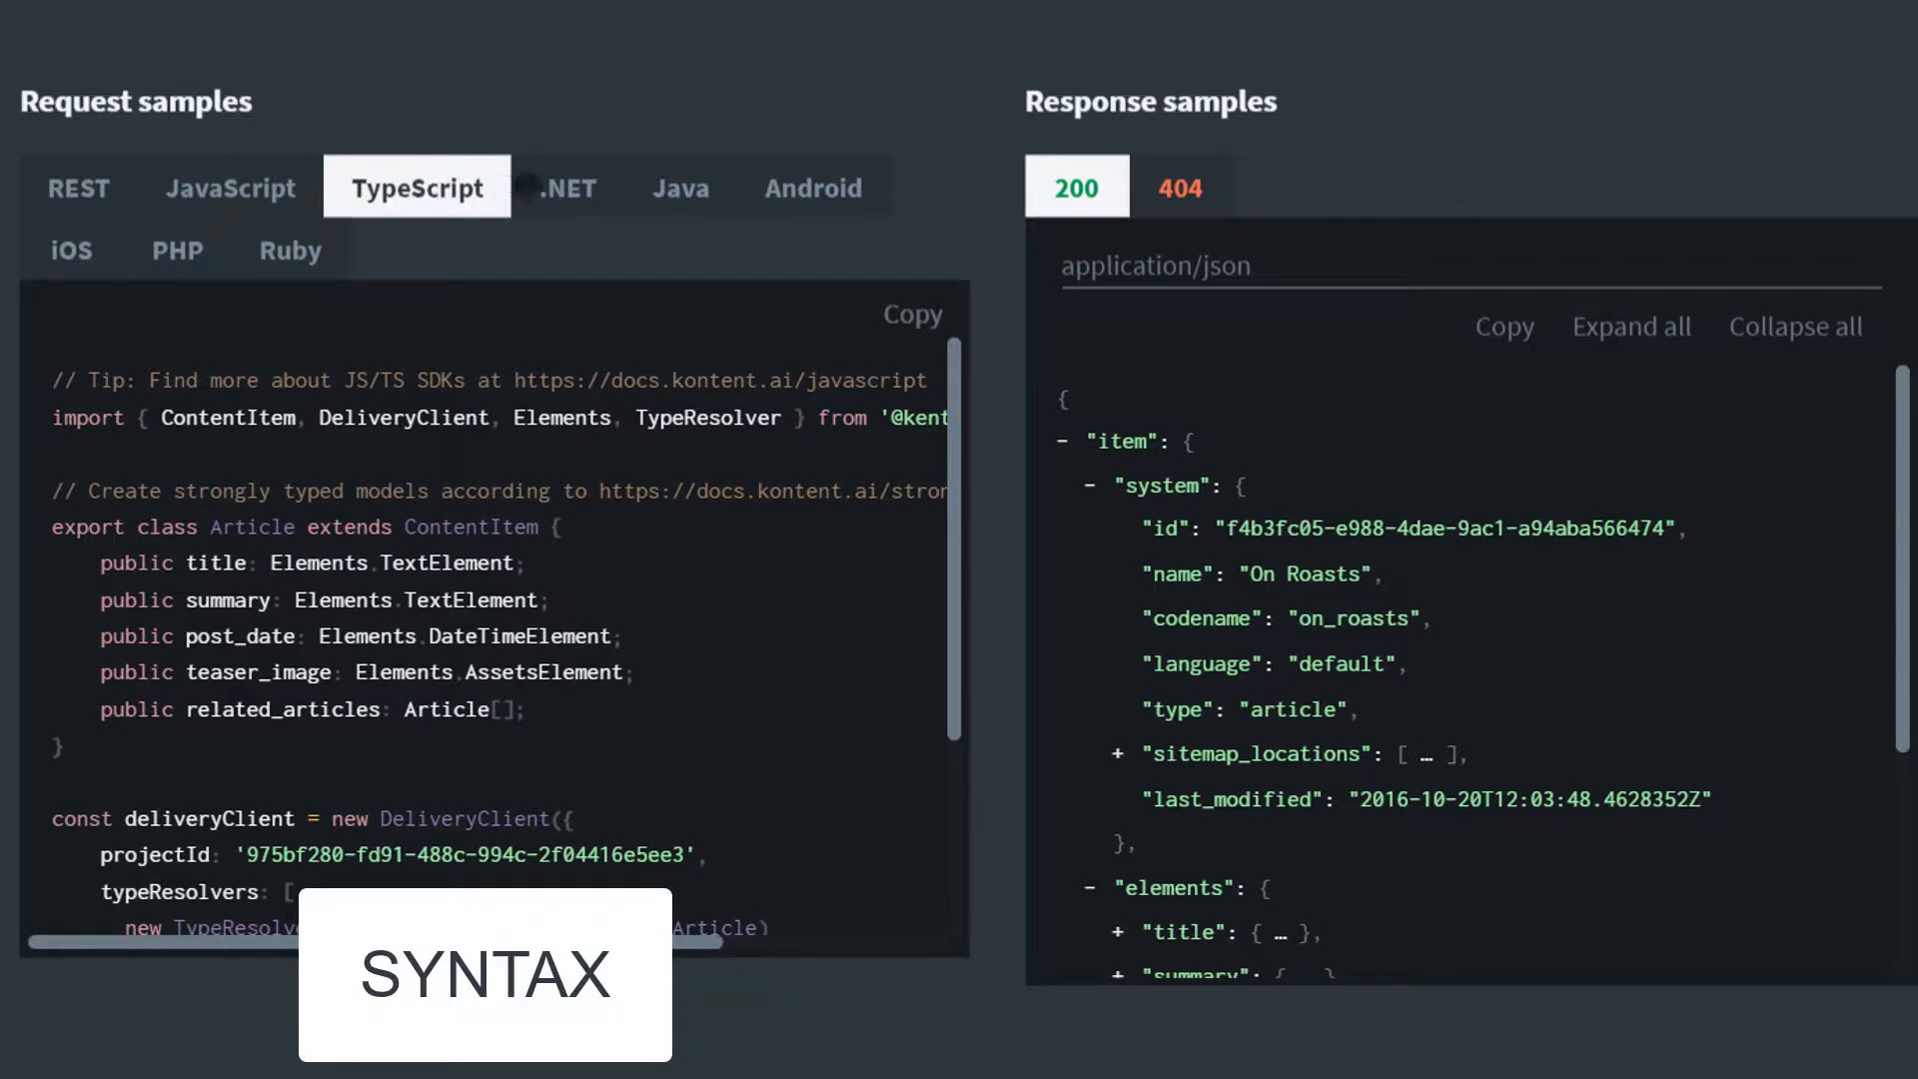
{"action": "left_click", "coordinate": [679, 187]}
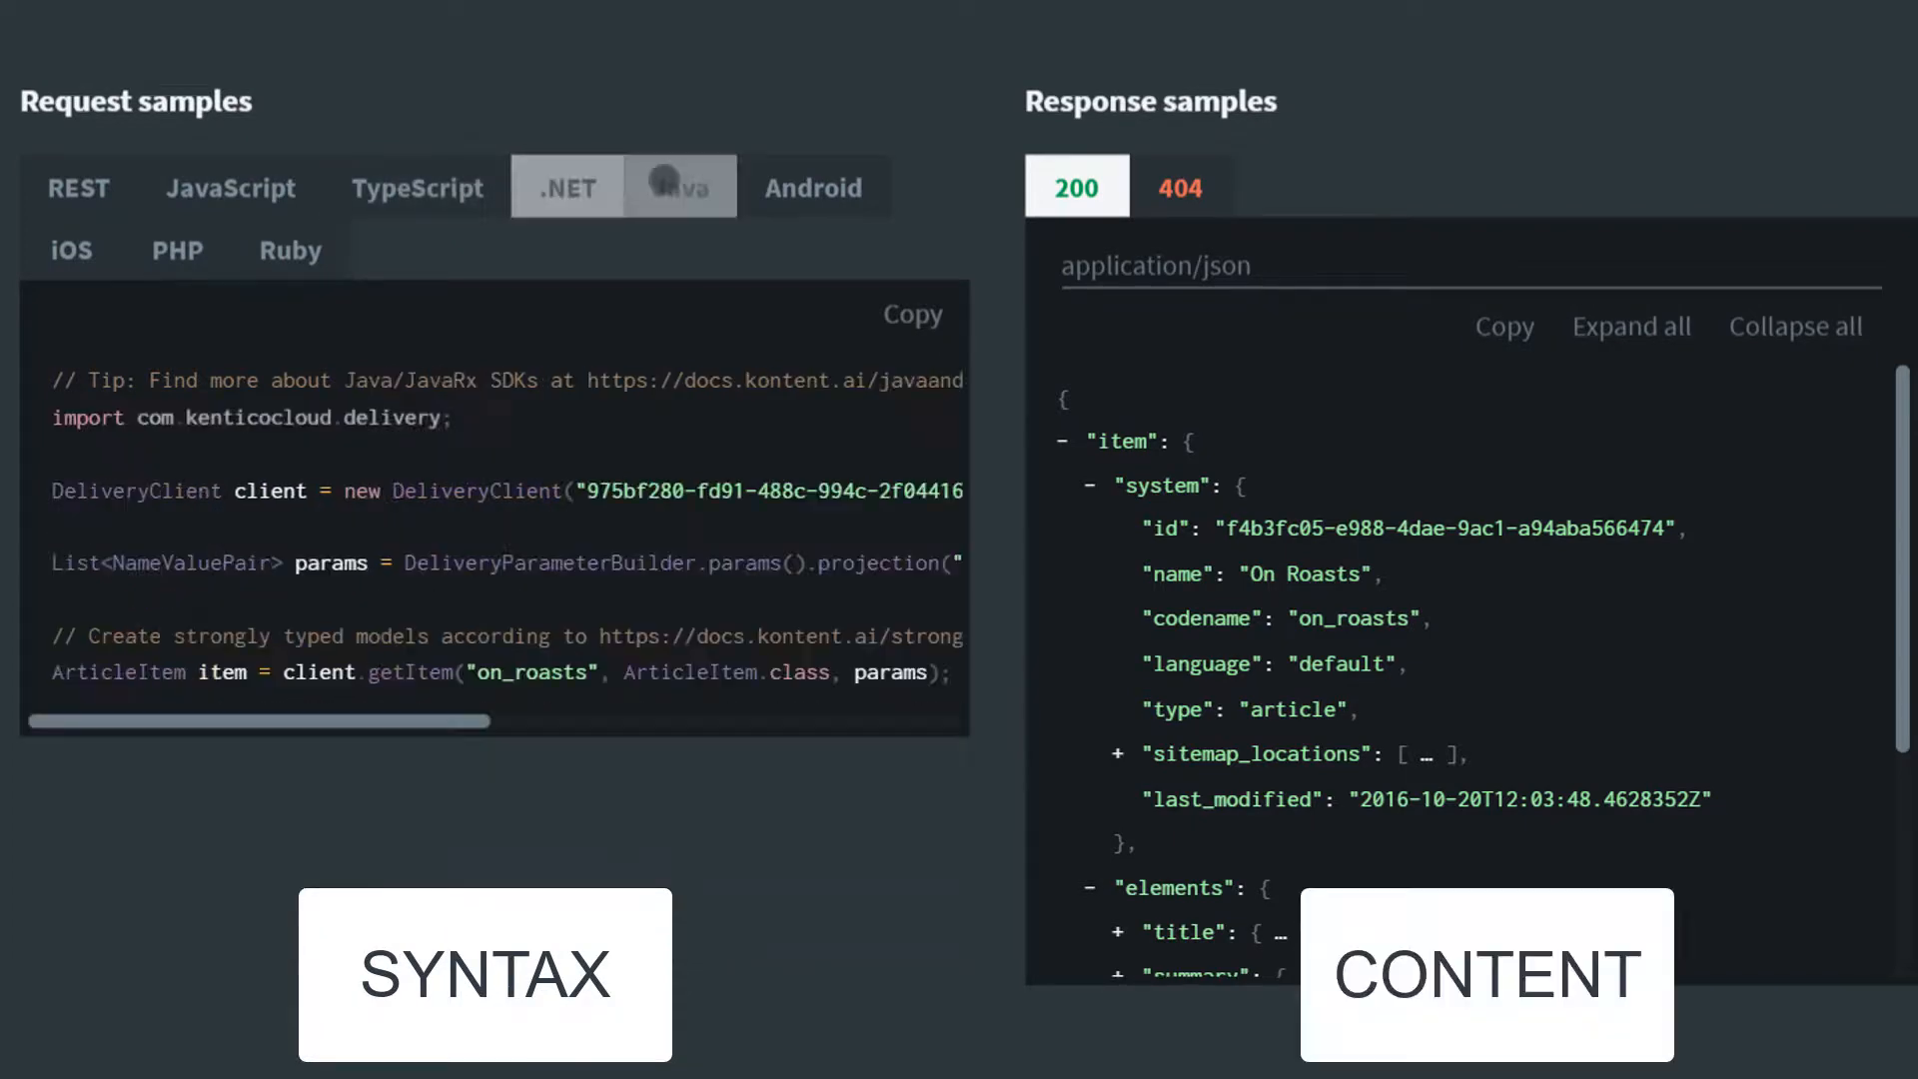
{"action": "left_click", "coordinate": [812, 188]}
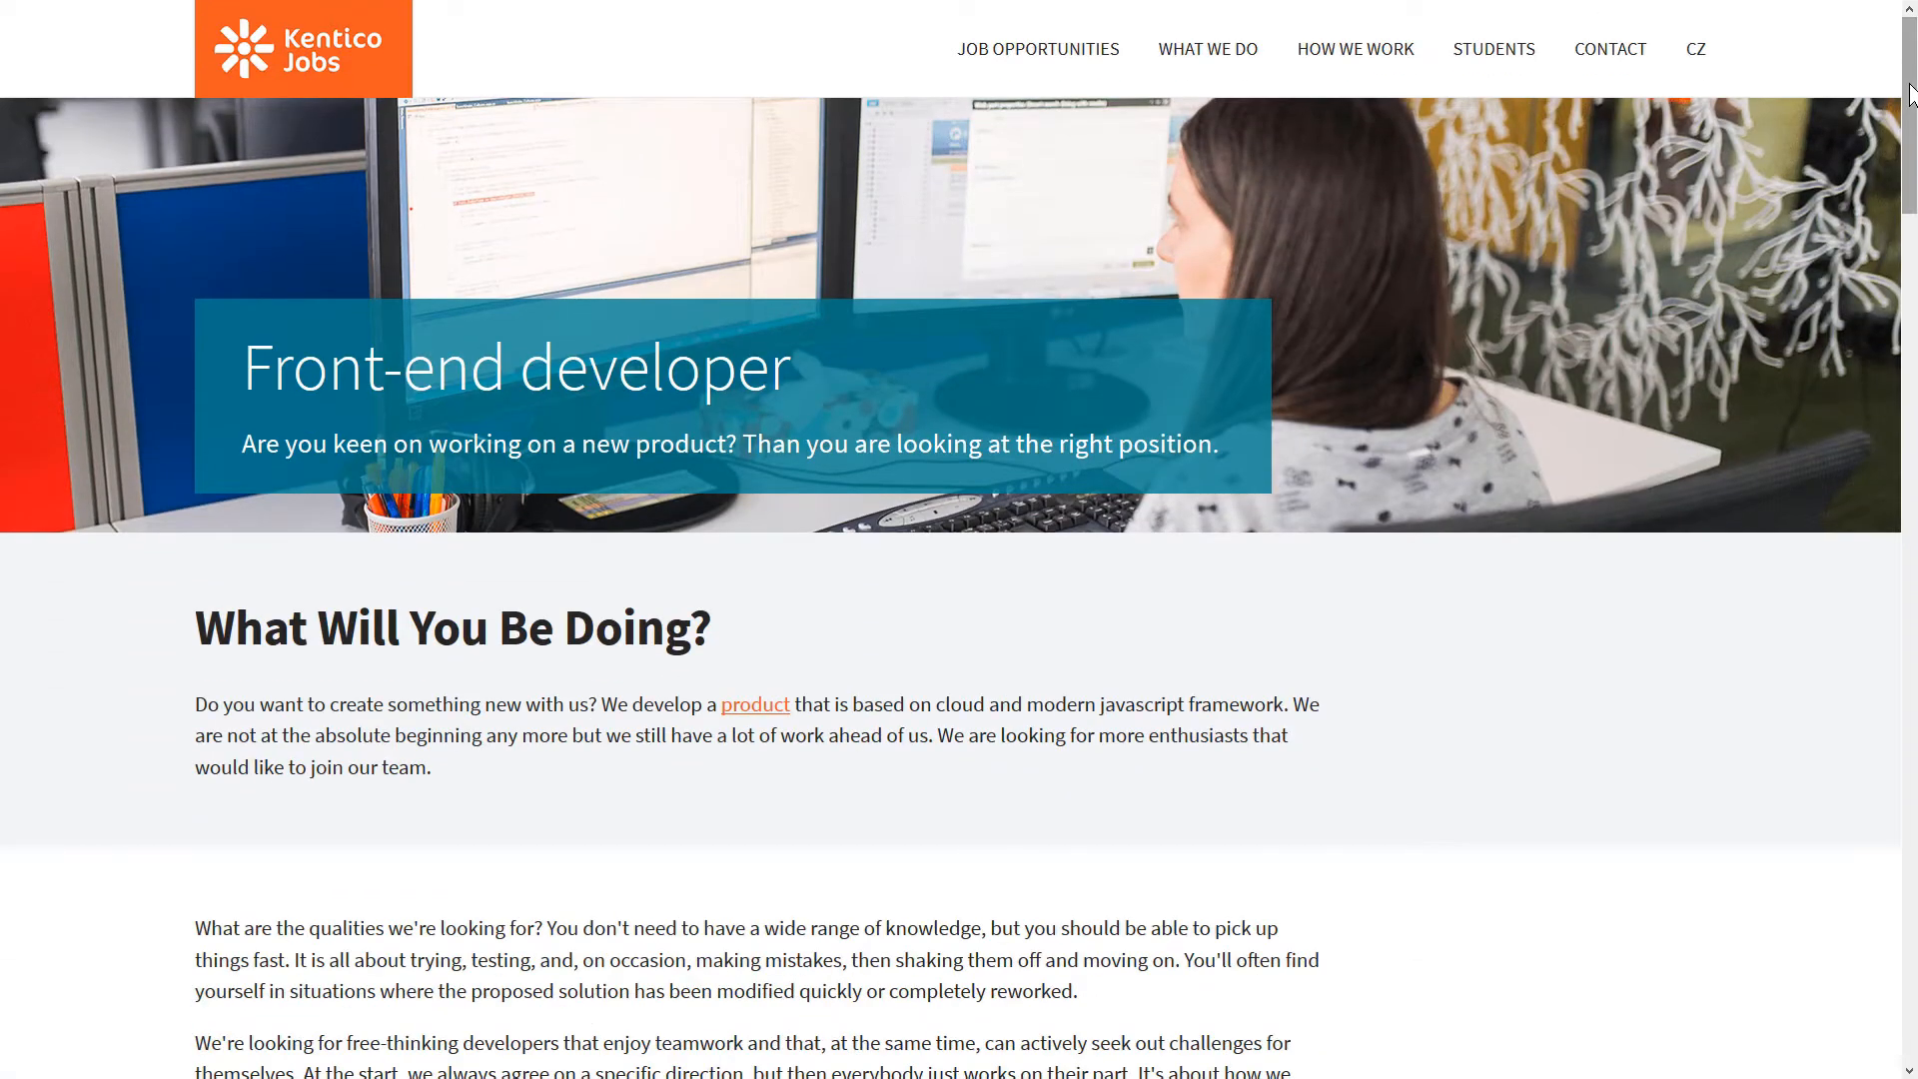
- Scroll the Front-end developer posting down past the technologies list to the Benefits cards
{"action": "scroll", "scroll_direction": "down", "scroll_amount": 3}
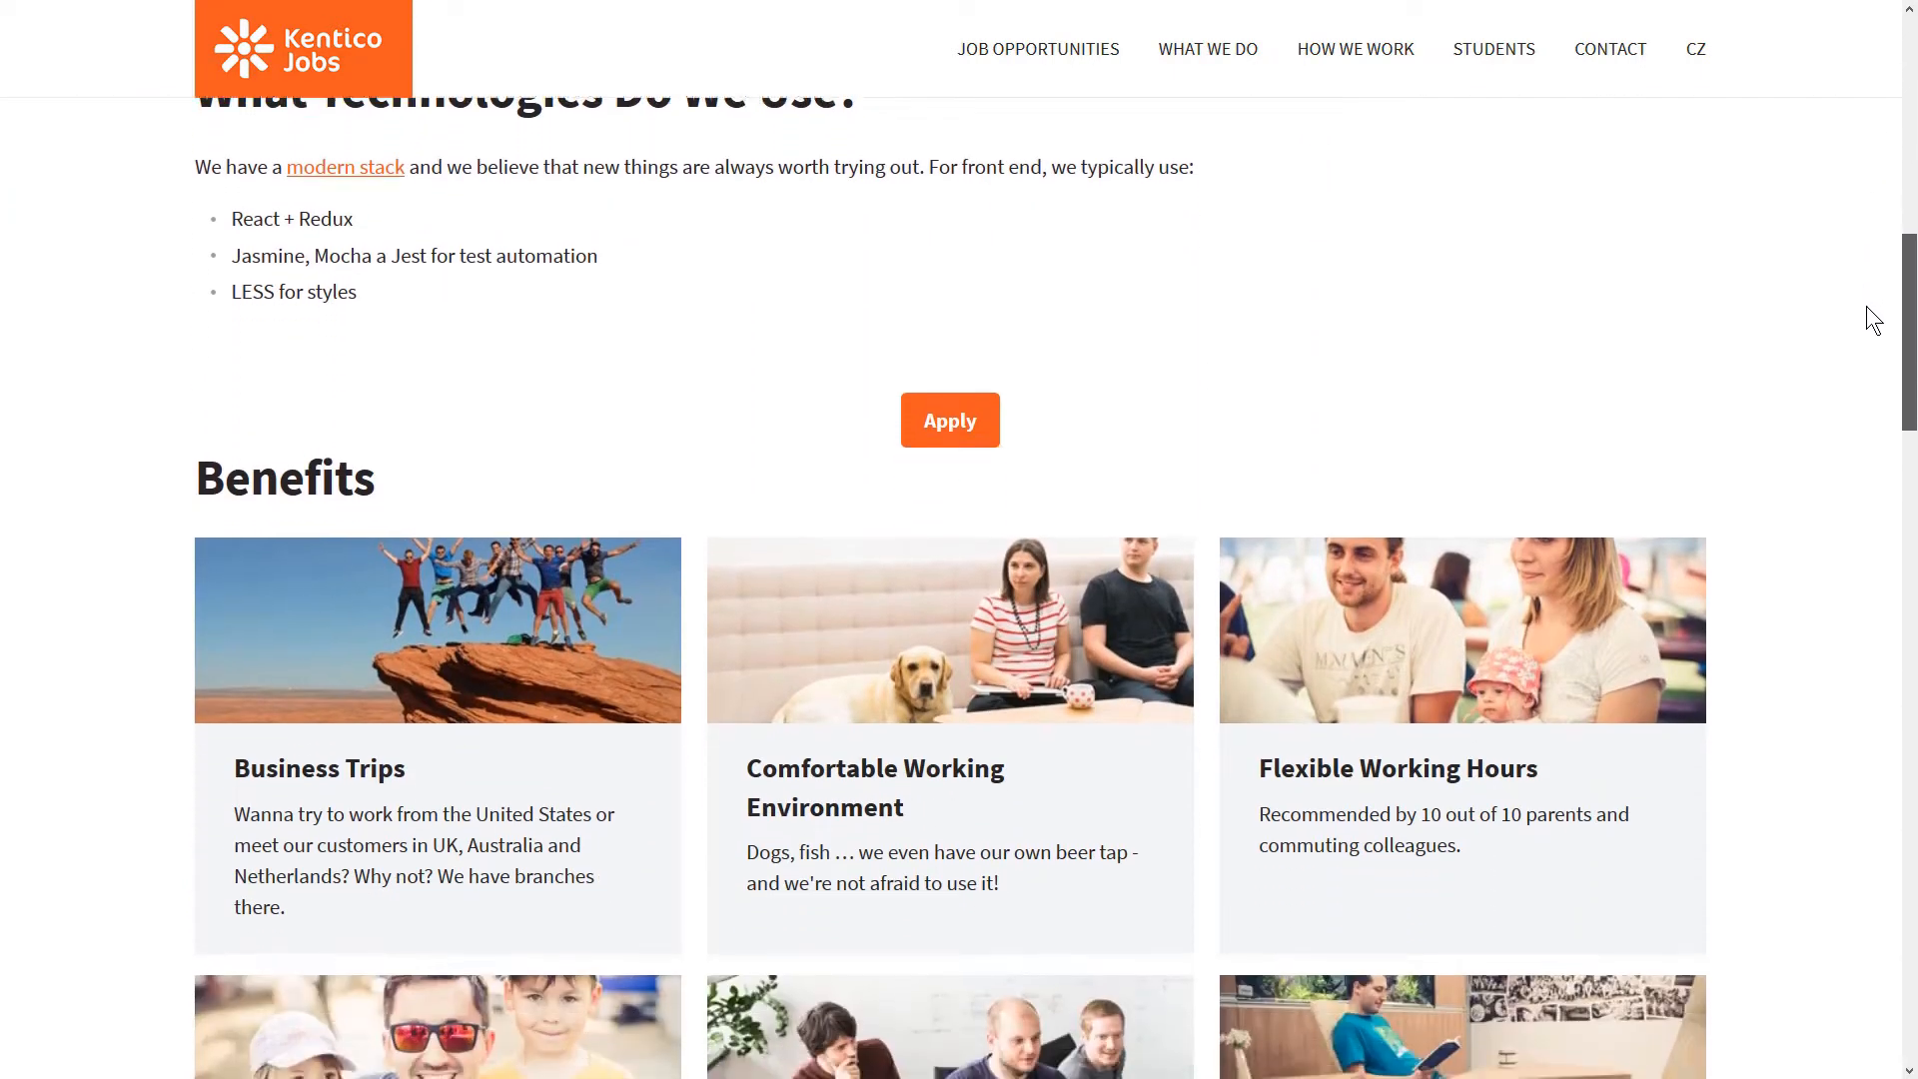
{"action": "scroll", "scroll_direction": "down", "scroll_amount": 3}
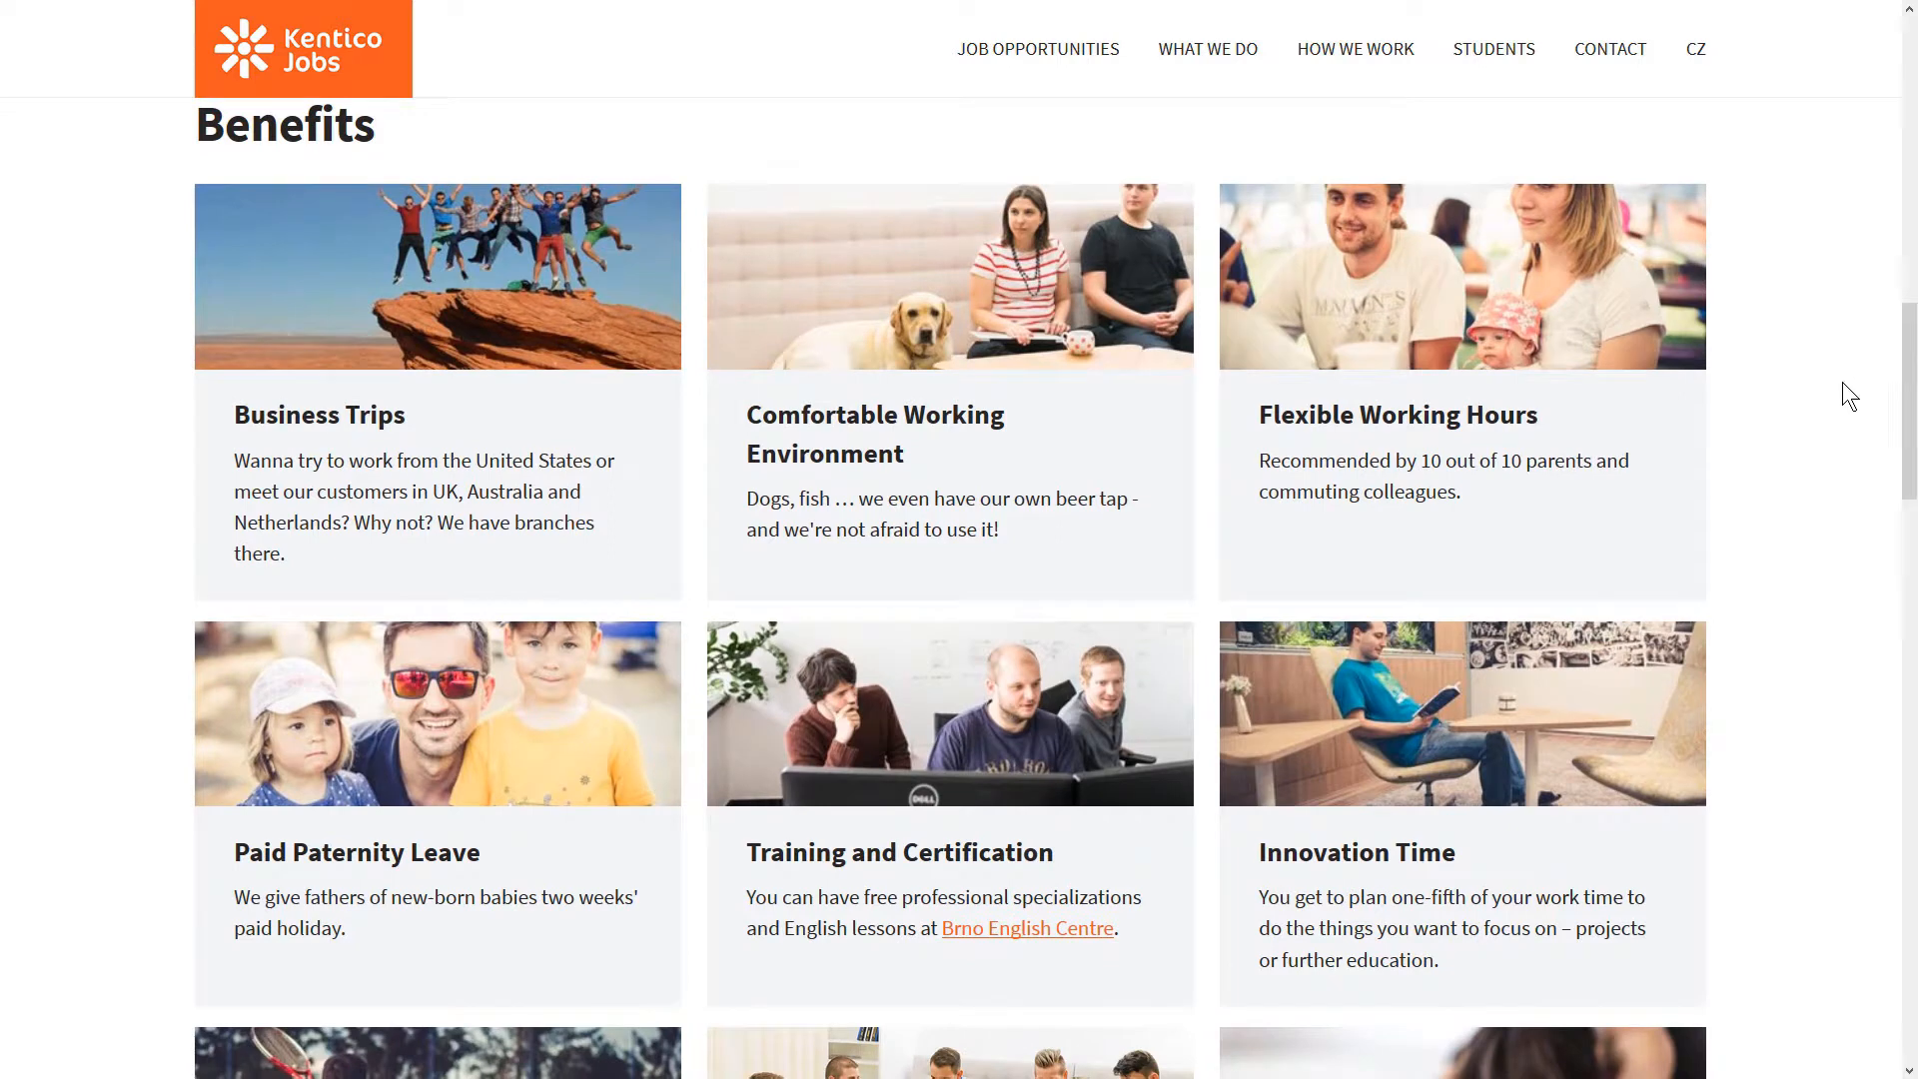
{"action": "mouse_move", "coordinate": [1115, 865]}
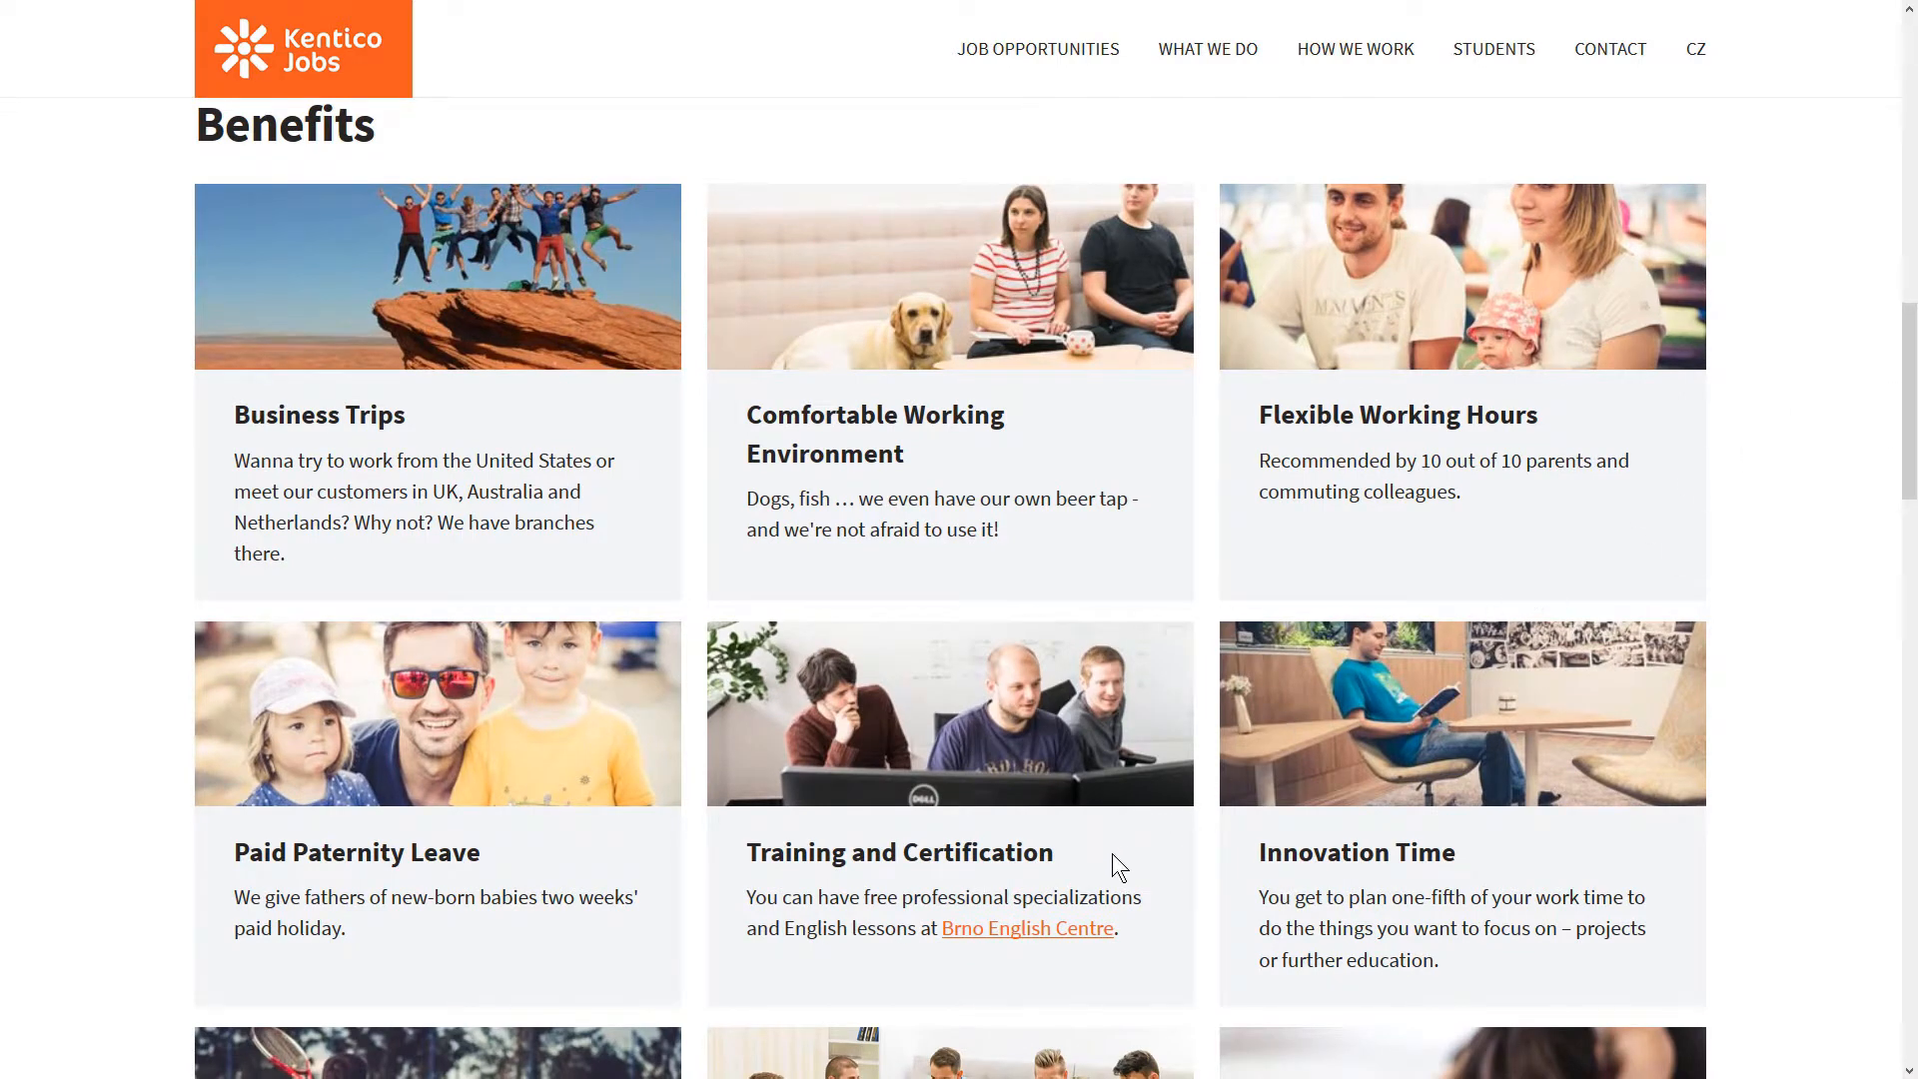